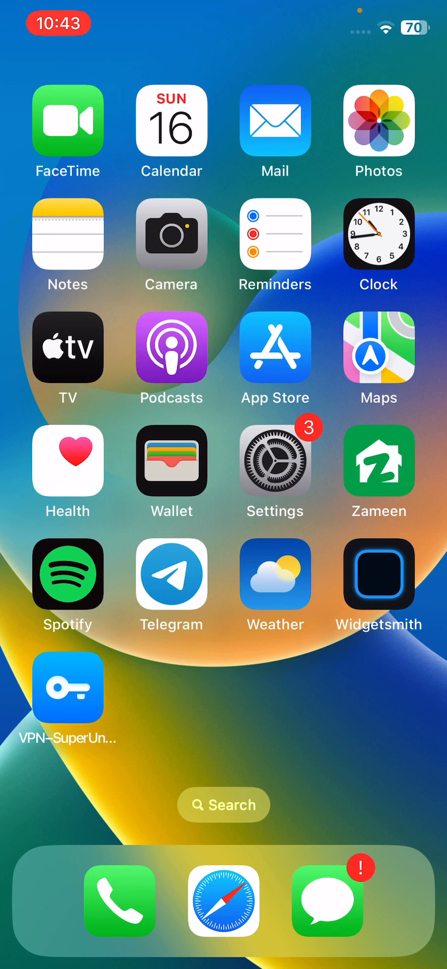
# Remove the empty Photos widget from the home screen and confirm its removal.
pyautogui.click(224, 899)
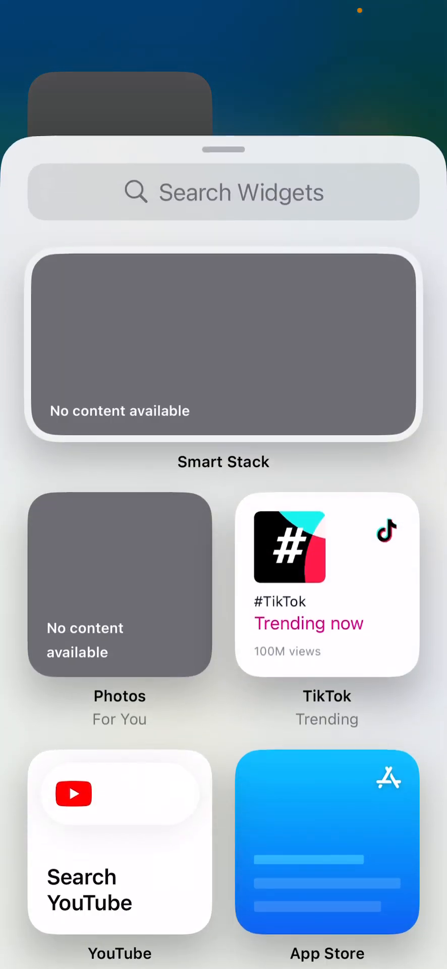
pyautogui.click(31, 78)
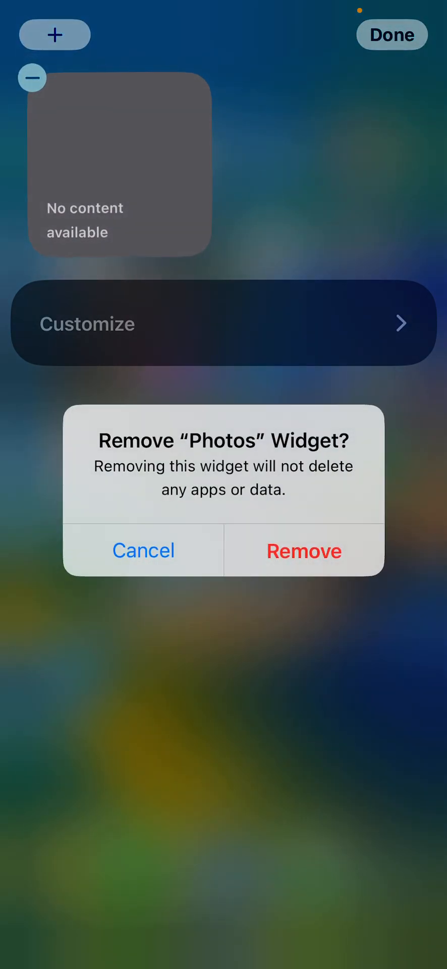
pyautogui.click(303, 550)
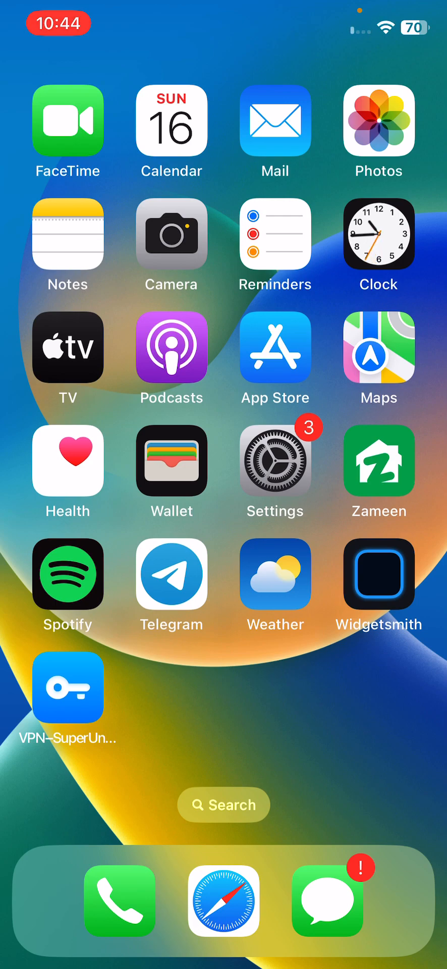
# Turn off Show Home Controls in Control Center settings and return to the home screen.
pyautogui.click(275, 460)
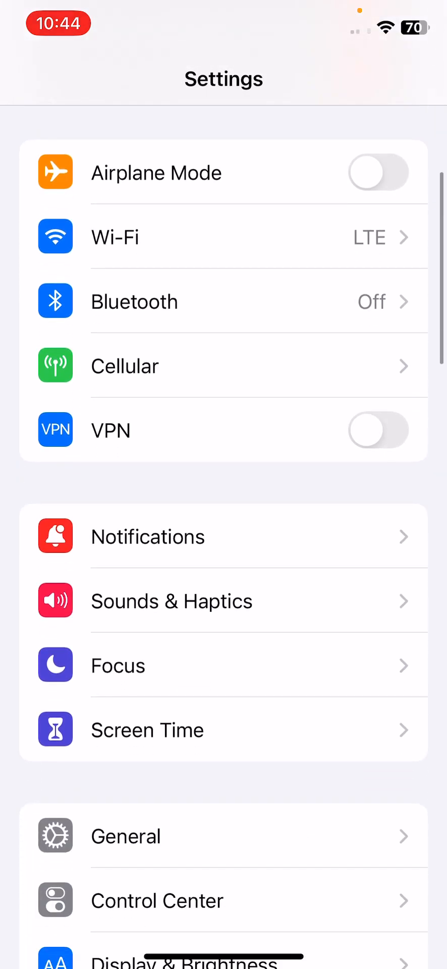
pyautogui.click(158, 900)
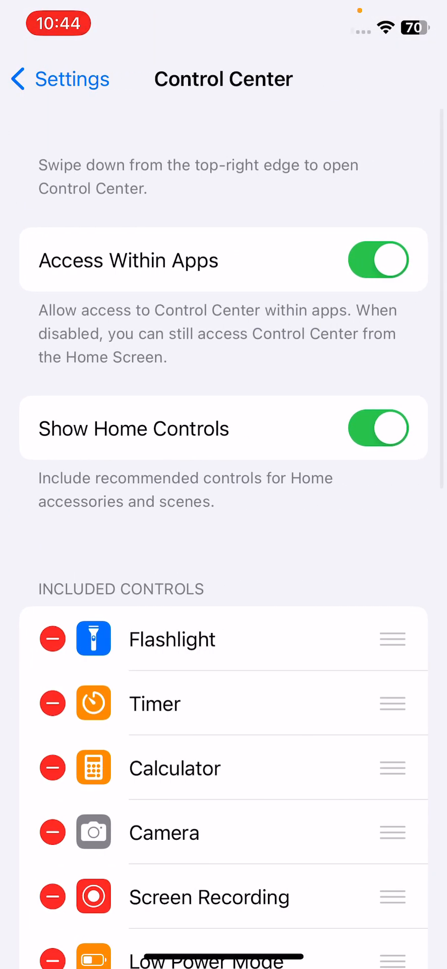
pyautogui.click(378, 428)
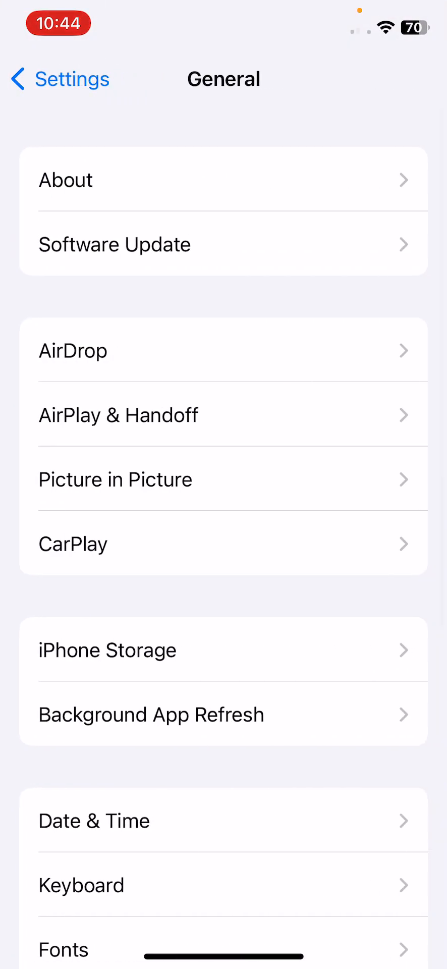
pyautogui.click(107, 649)
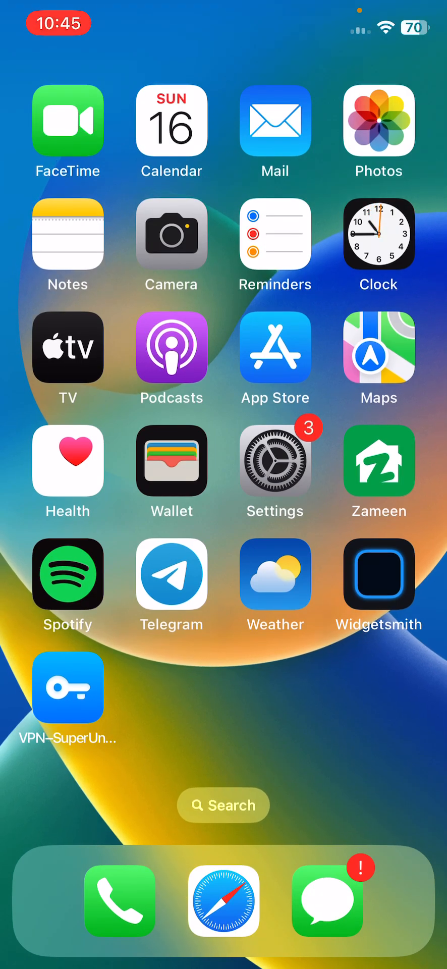
# In General > Language & Region, add a language by searching 'En' for English.
pyautogui.click(275, 460)
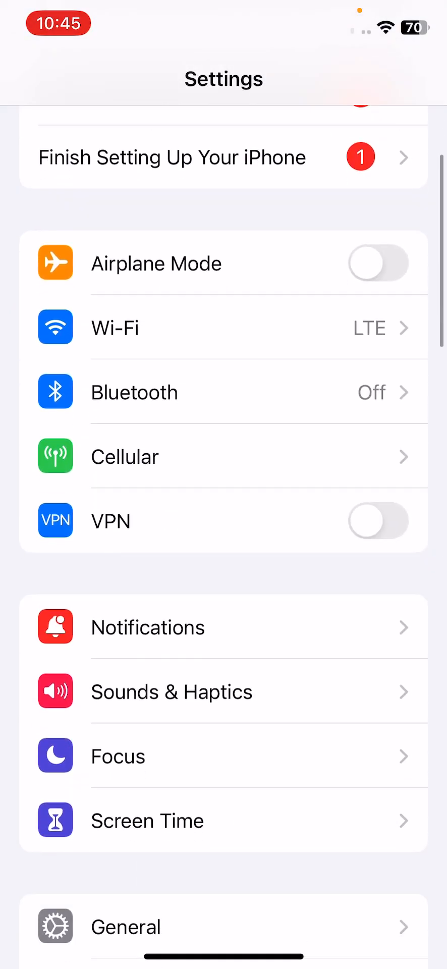
pyautogui.click(126, 927)
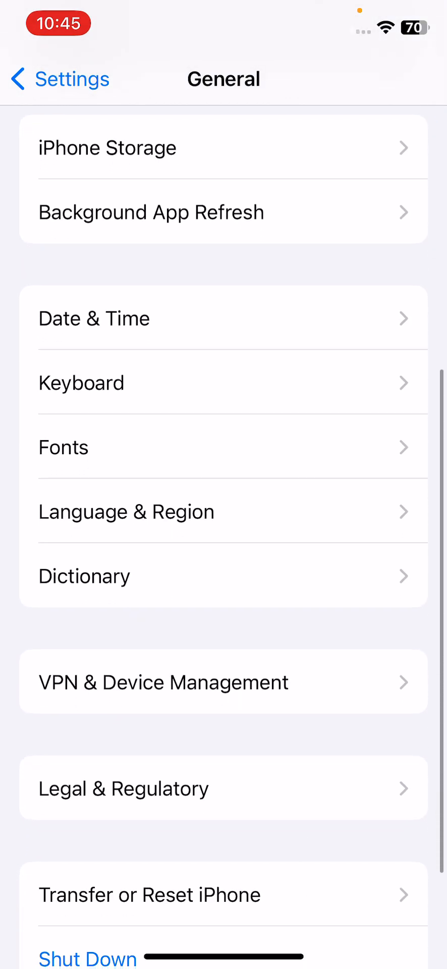
pyautogui.click(126, 511)
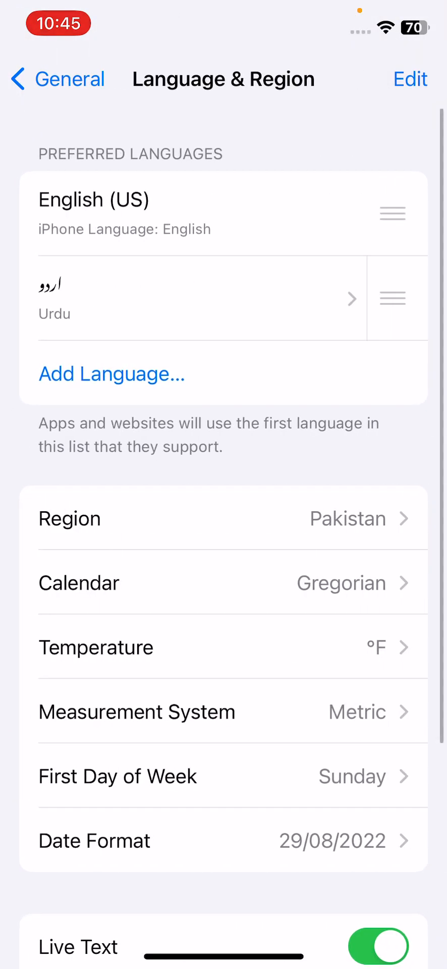
pyautogui.click(112, 374)
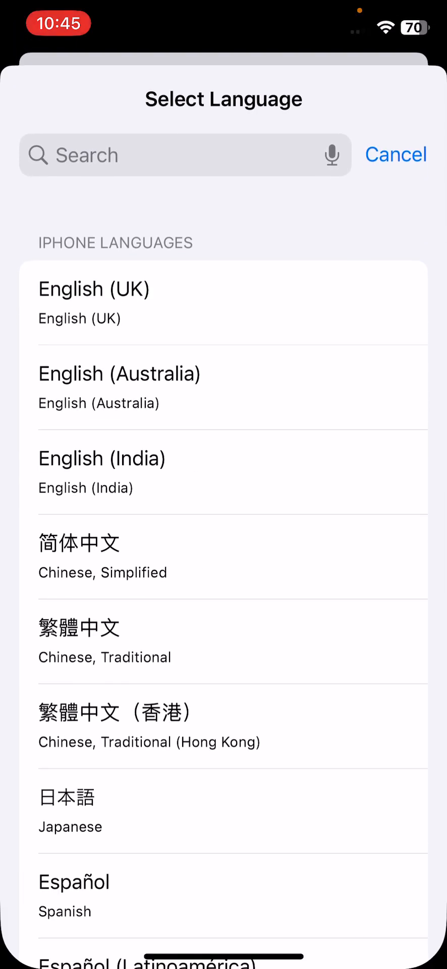
pyautogui.write('En')
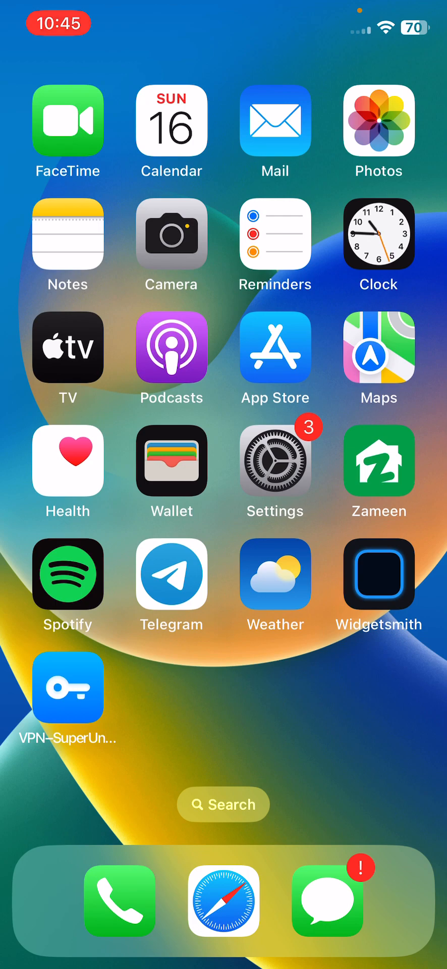
# In General > Keyboard, edit the Keyboards list and remove an installed keyboard.
pyautogui.click(274, 473)
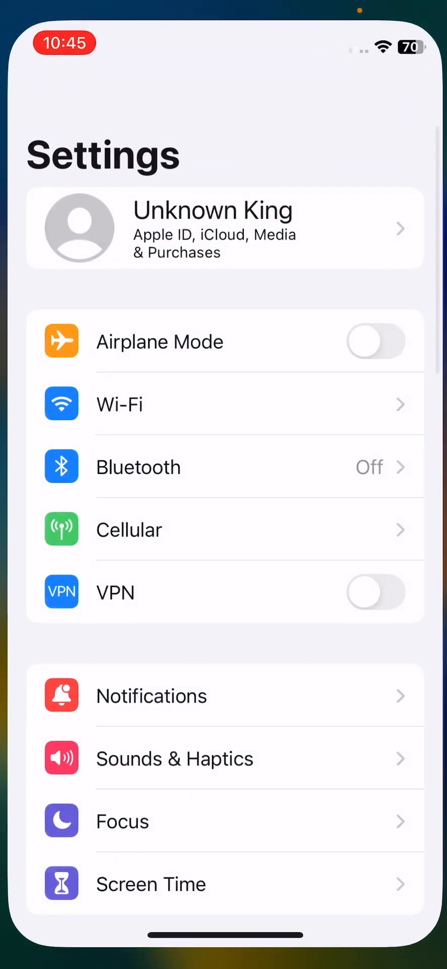
pyautogui.scroll(-3)
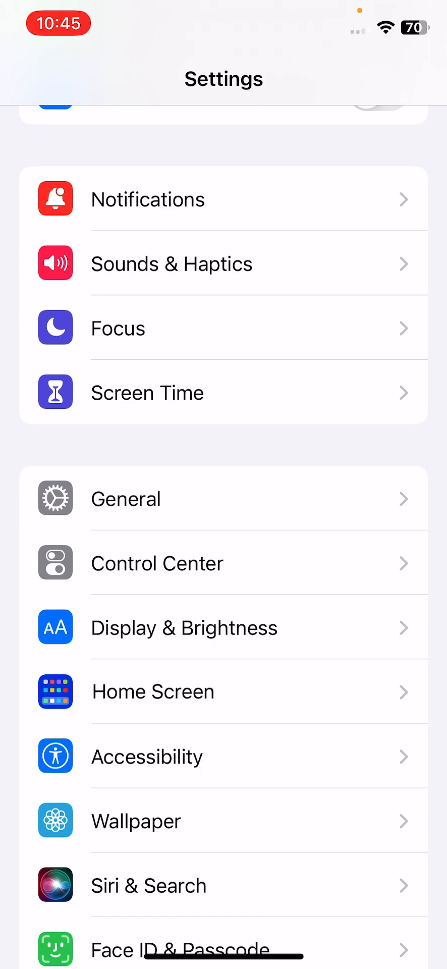
pyautogui.click(126, 497)
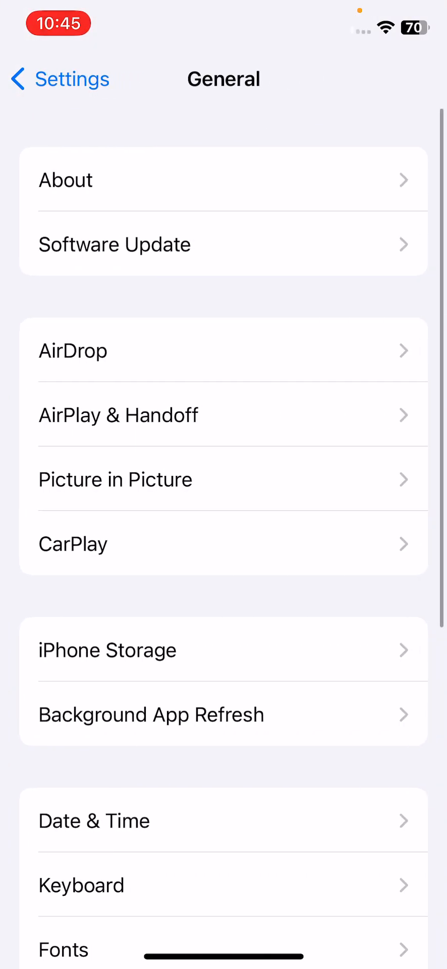
pyautogui.click(81, 884)
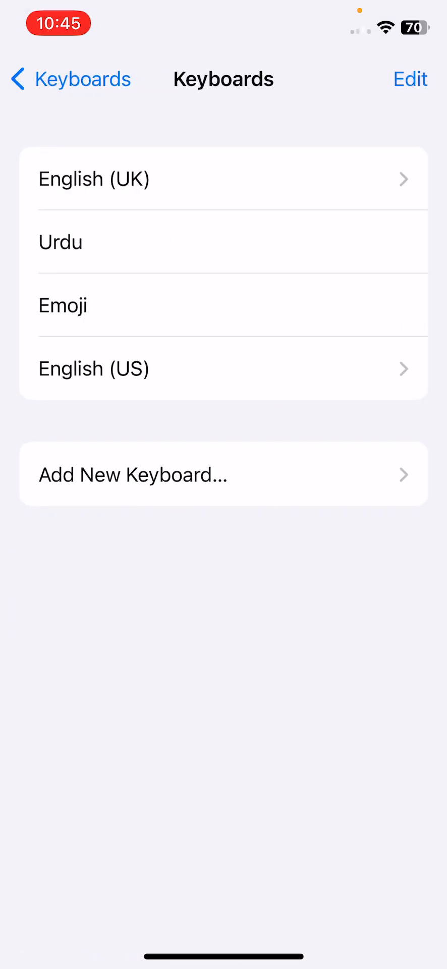
pyautogui.click(409, 78)
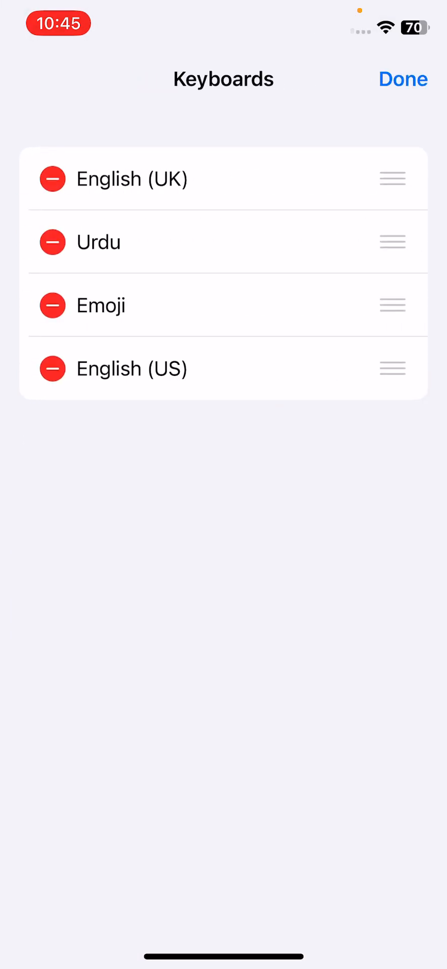
pyautogui.click(52, 178)
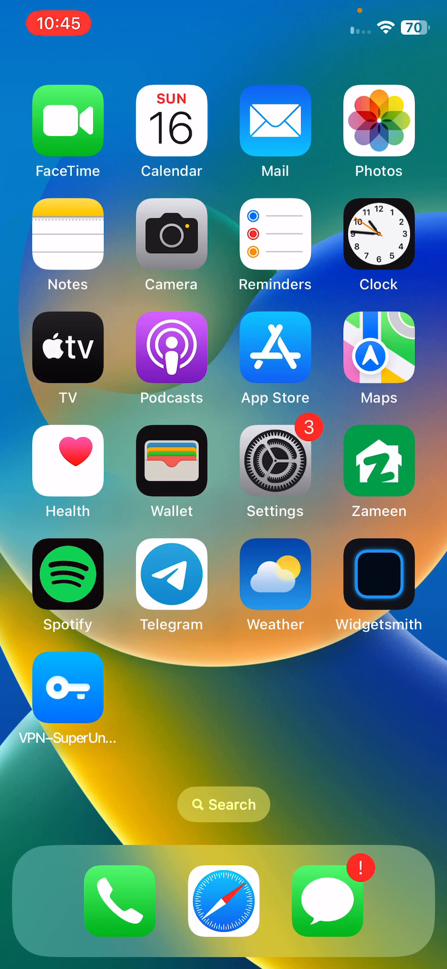
# In Siri & Search, scroll to the app list and enable Siri search for an app.
pyautogui.click(274, 469)
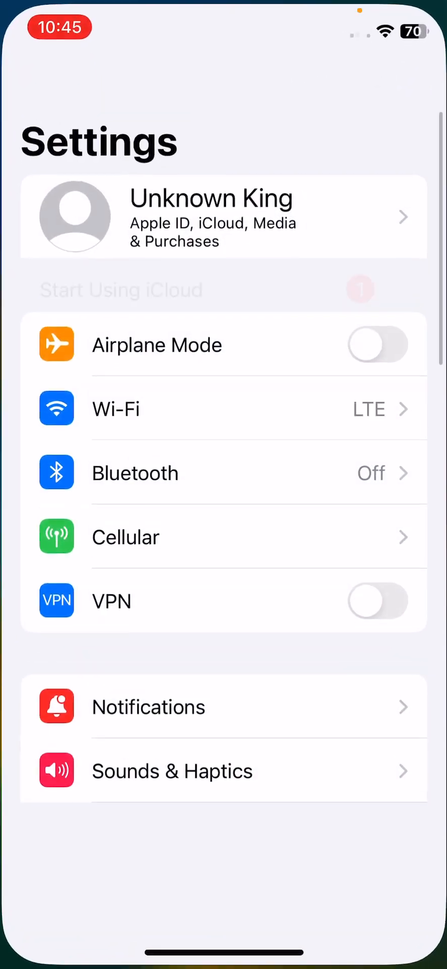
pyautogui.scroll(-3)
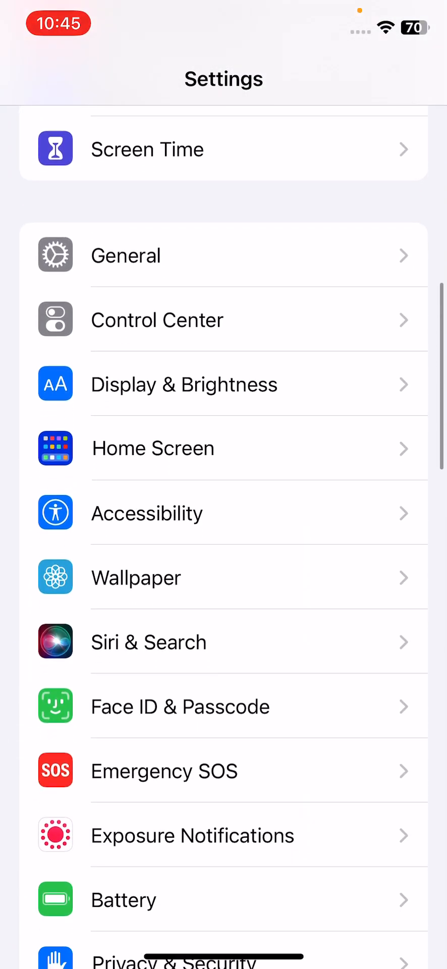
pyautogui.click(148, 642)
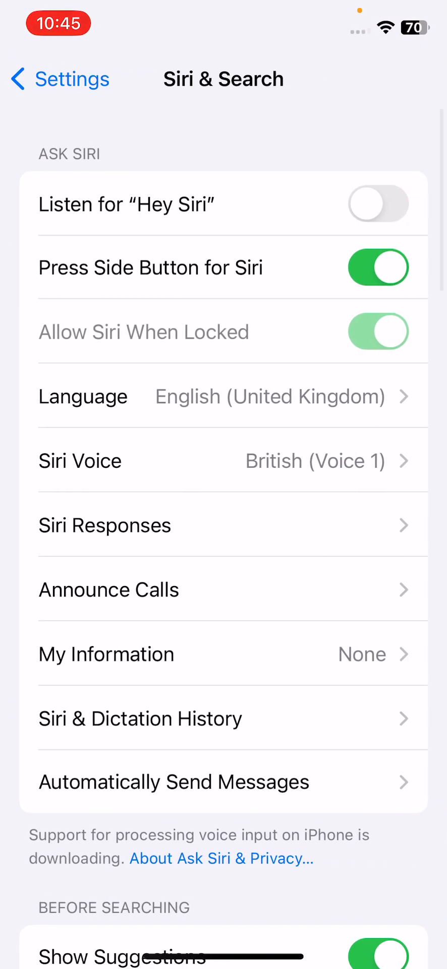
pyautogui.scroll(-3)
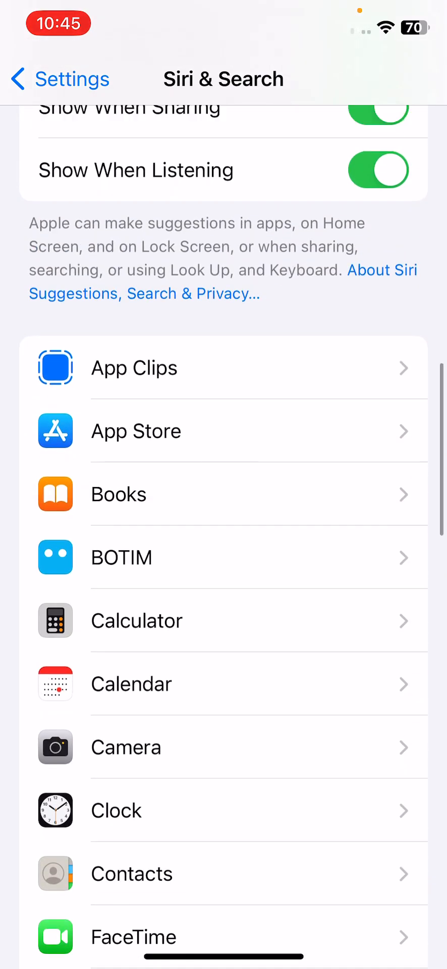
pyautogui.click(134, 367)
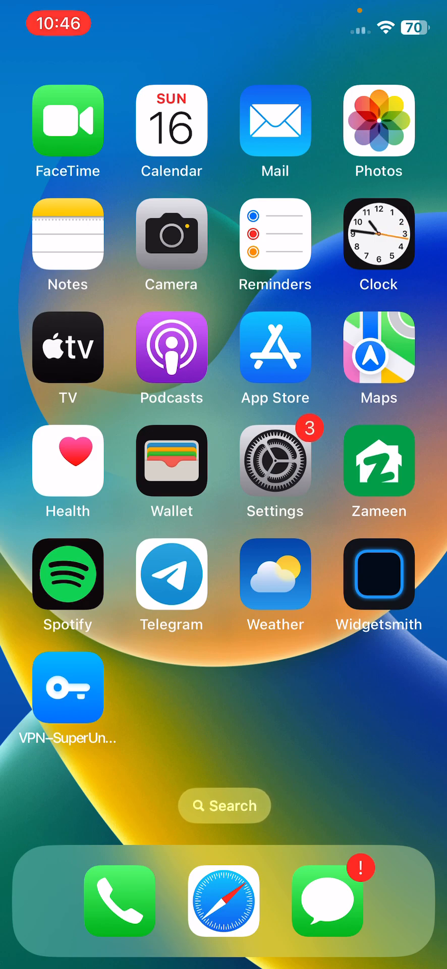
# Bring up the power-off screen and slide to power off to restart the iPhone.
pyautogui.press('power')
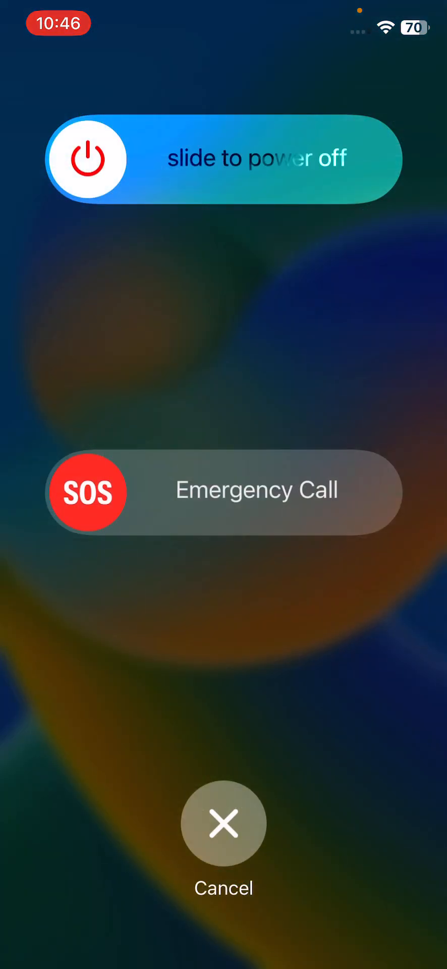
pyautogui.click(224, 823)
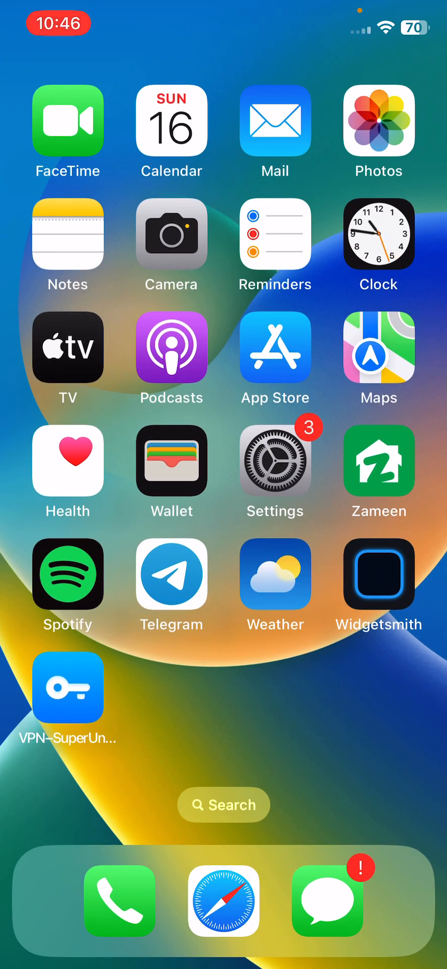
# Open General > Software Update to check for an available update.
pyautogui.click(274, 464)
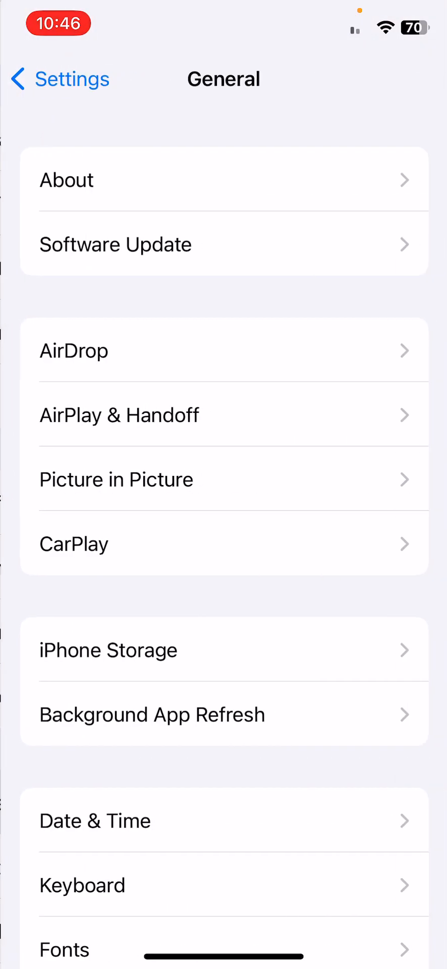
pyautogui.click(115, 243)
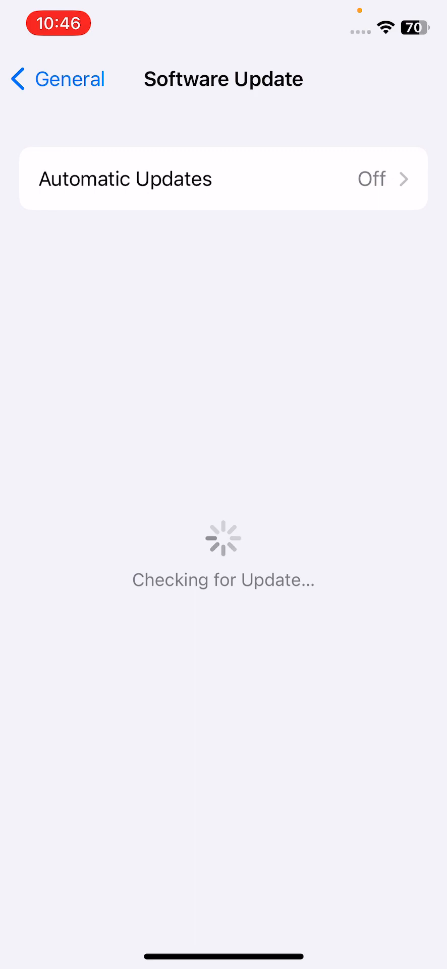